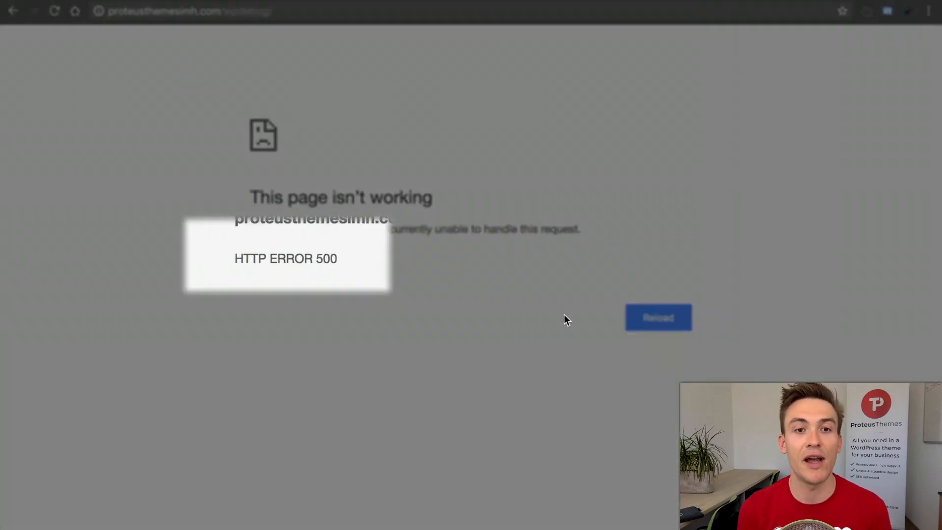
mouse_move(325, 286)
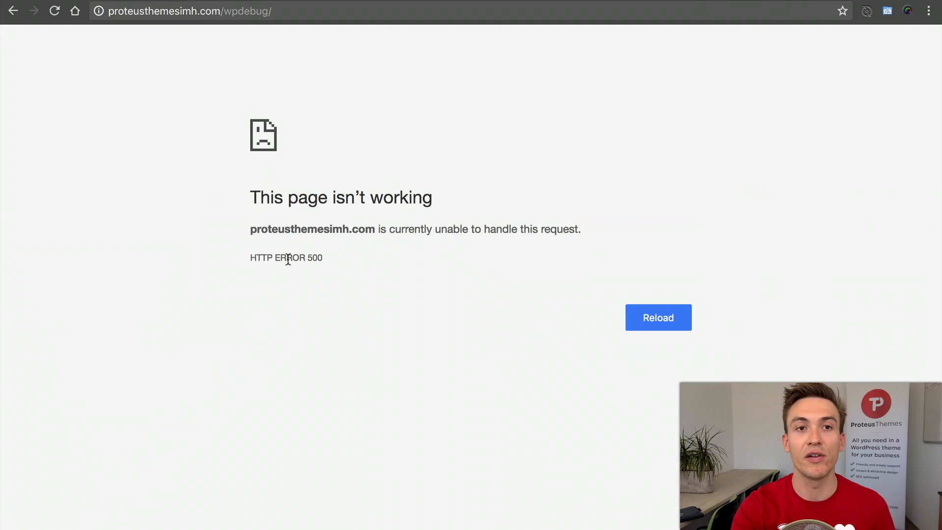
mouse_move(350, 264)
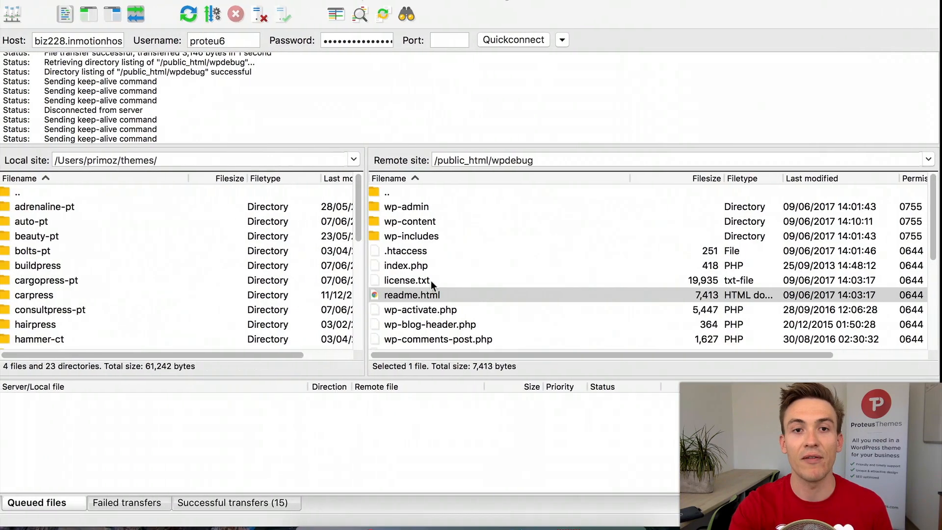
Locate wp-config.php in the server's WordPress root and open it with View/Edit
left_click(408, 206)
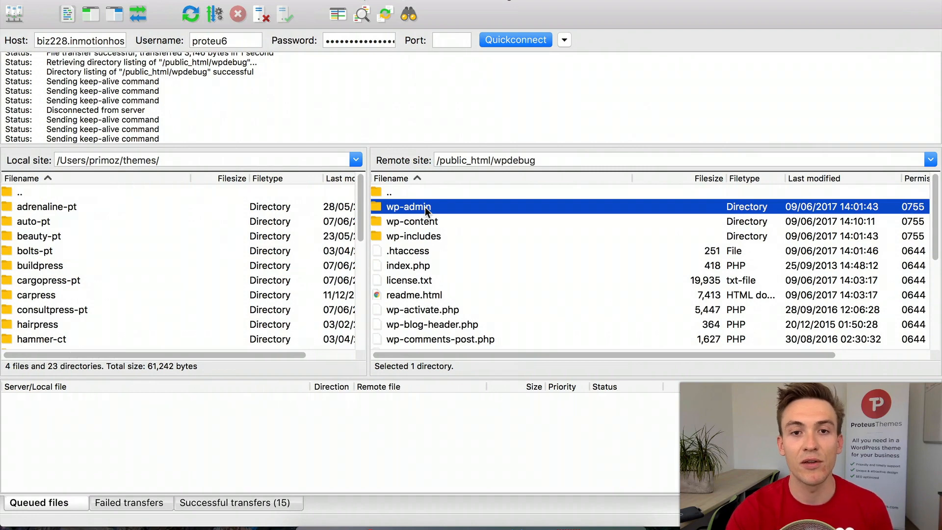
left_click(413, 235)
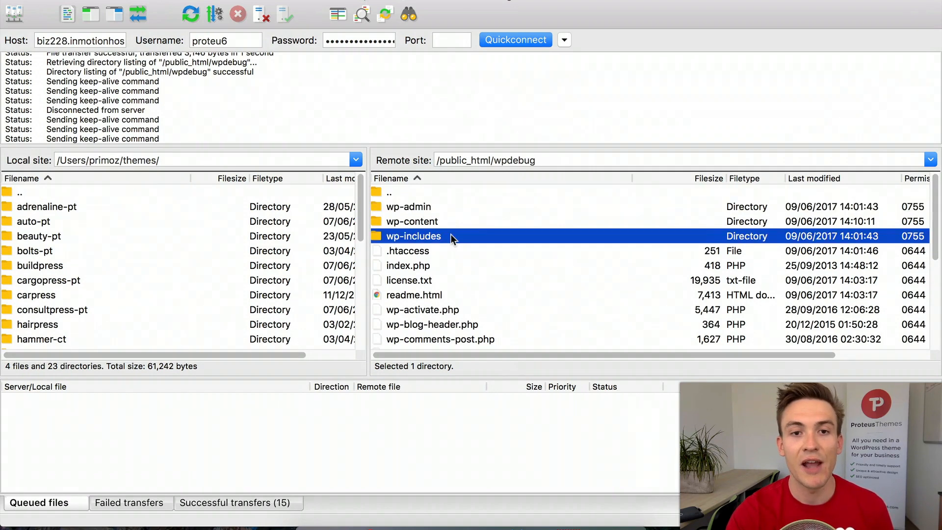
scroll("down", 3)
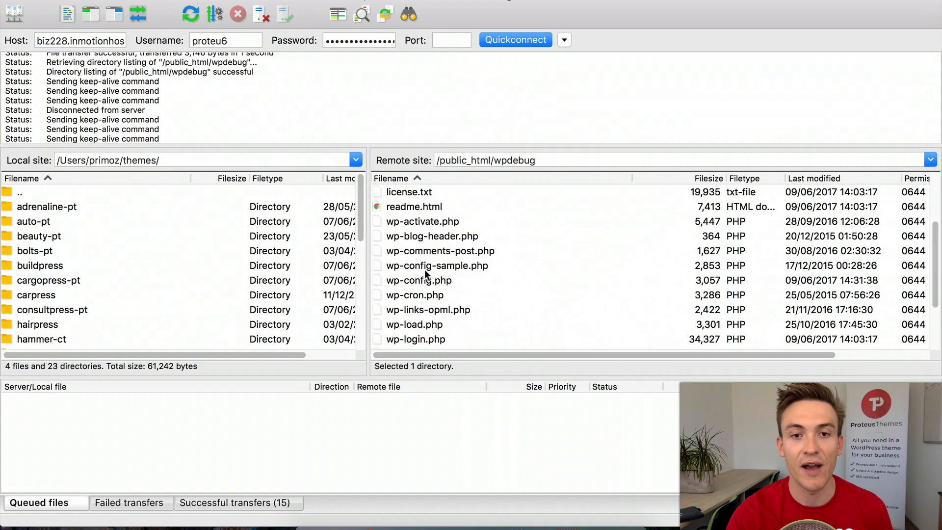
left_click(418, 280)
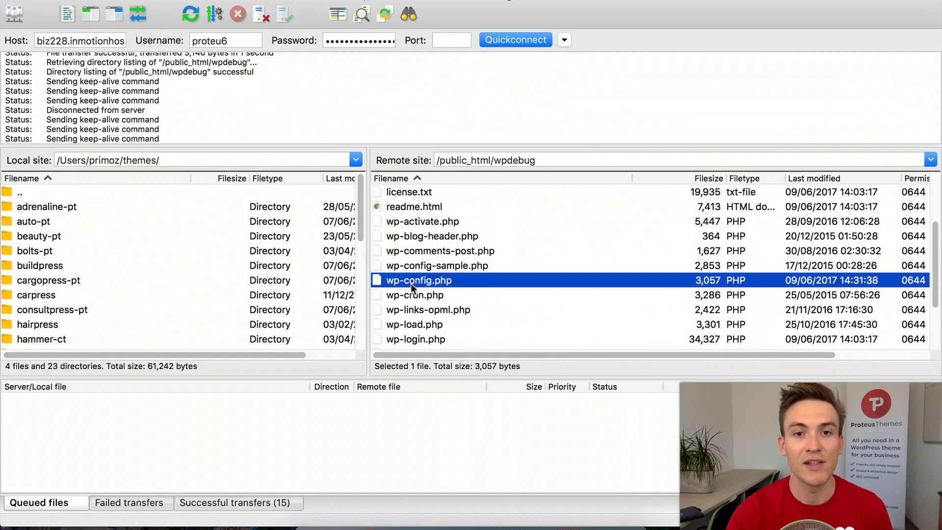
right_click(418, 280)
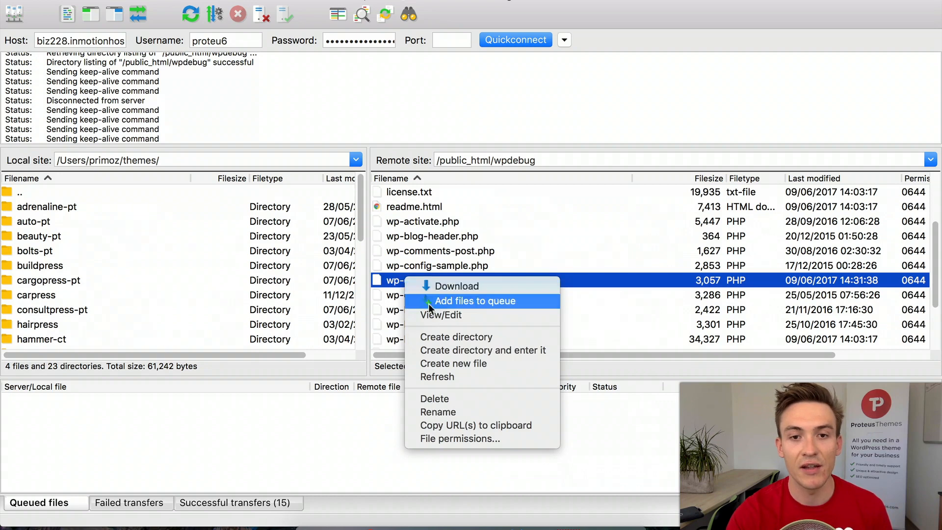
mouse_move(440, 315)
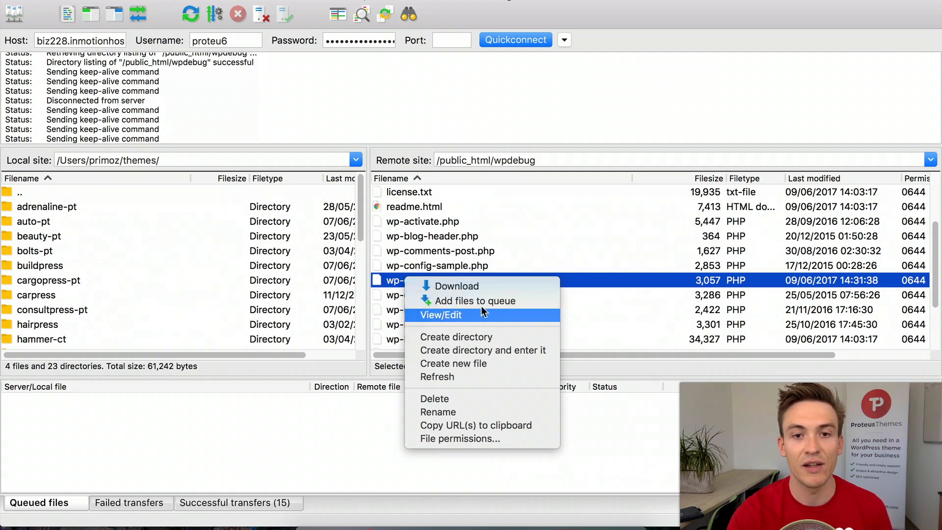
mouse_move(657, 295)
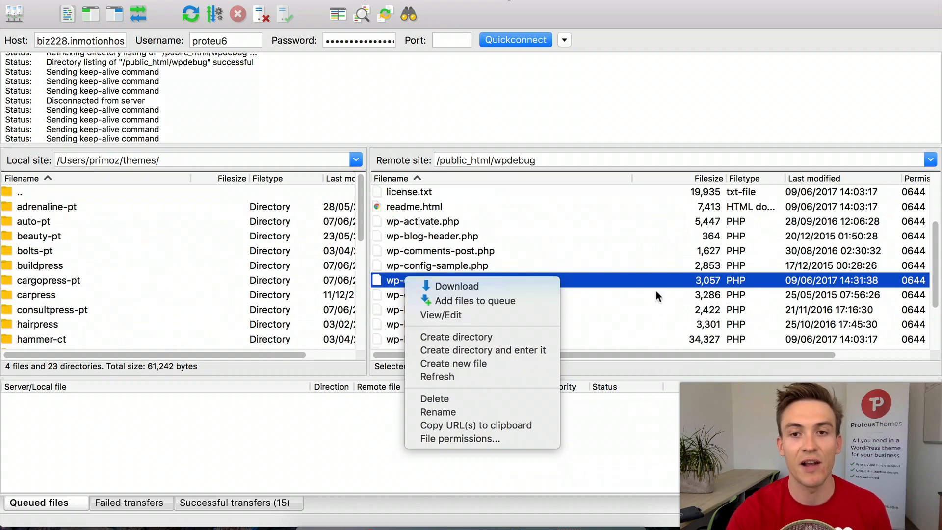
left_click(441, 315)
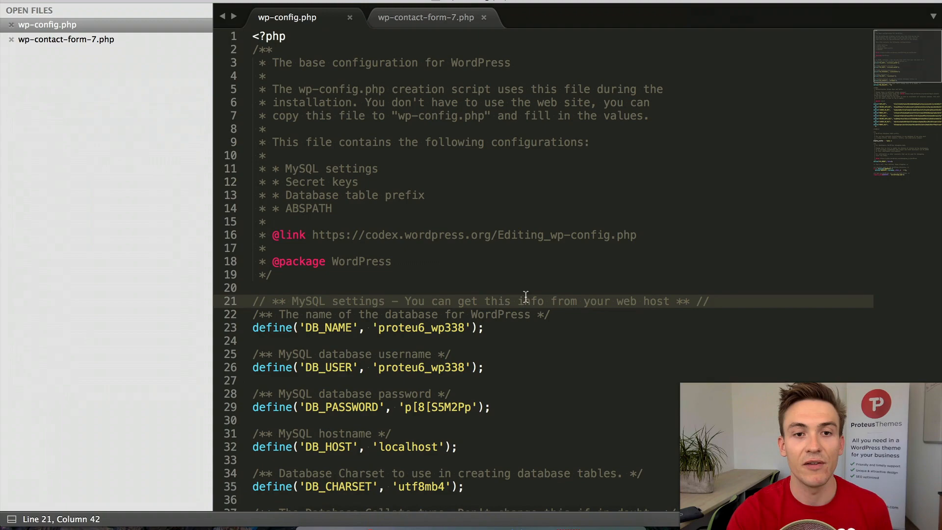
Change the WP_DEBUG define from false to true and upload the saved wp-config.php
scroll("down", 3)
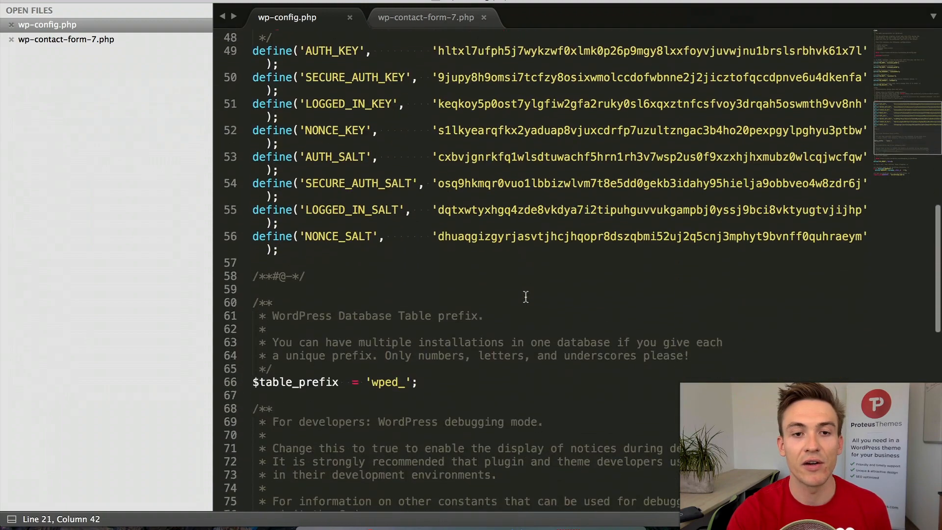
scroll("down", 3)
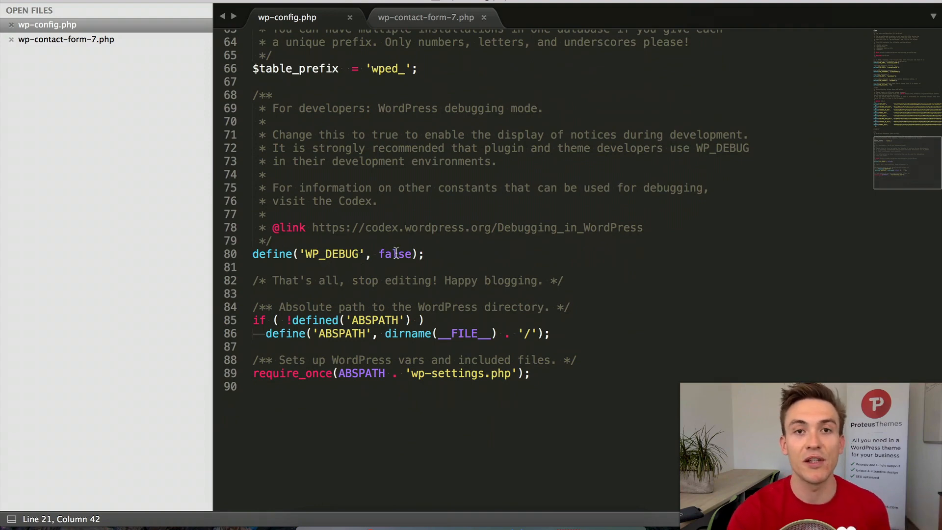
double_click(394, 253)
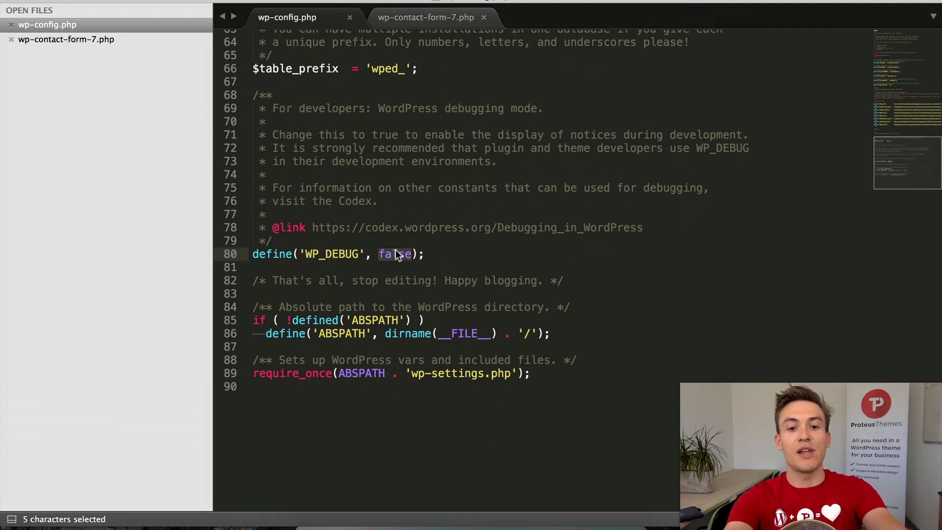
type("true")
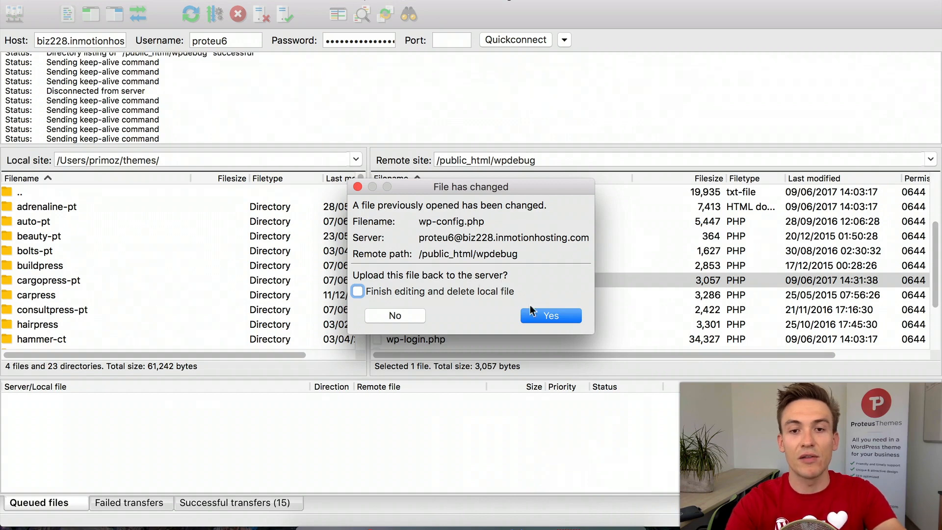
left_click(549, 315)
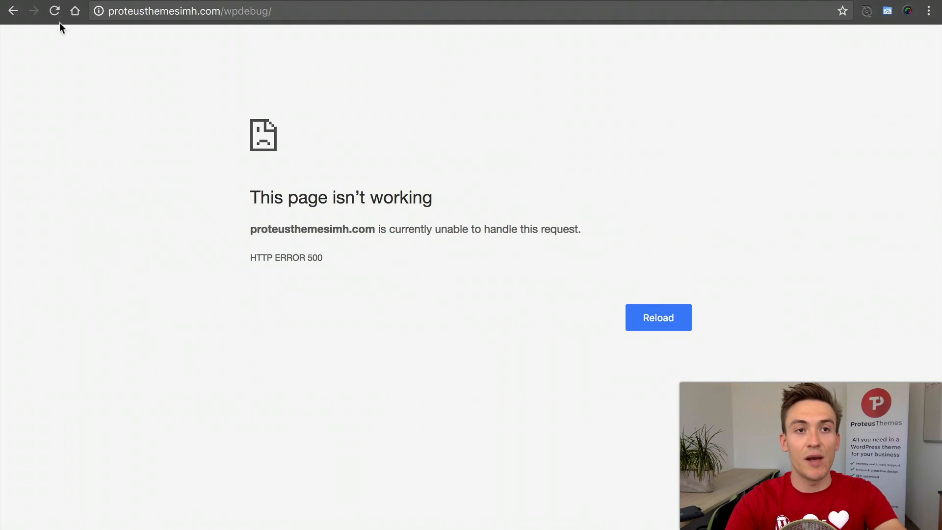
mouse_move(54, 11)
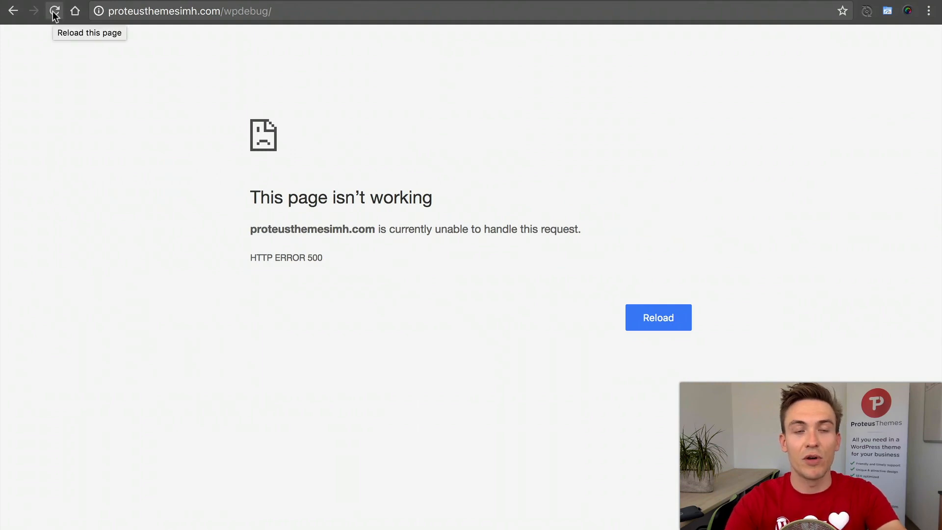
Reload the wpdebug site to reveal the parse error in wp-contact-form-7.php line 13
left_click(54, 10)
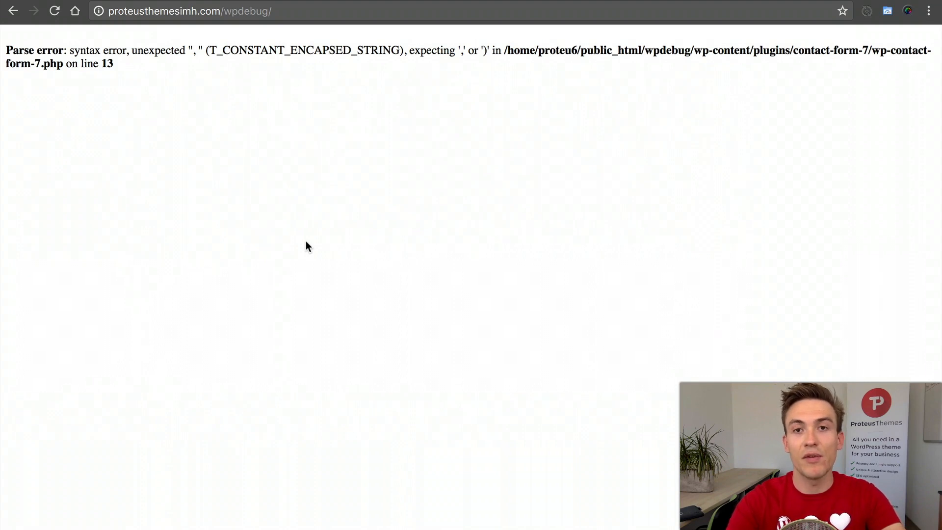
mouse_move(549, 135)
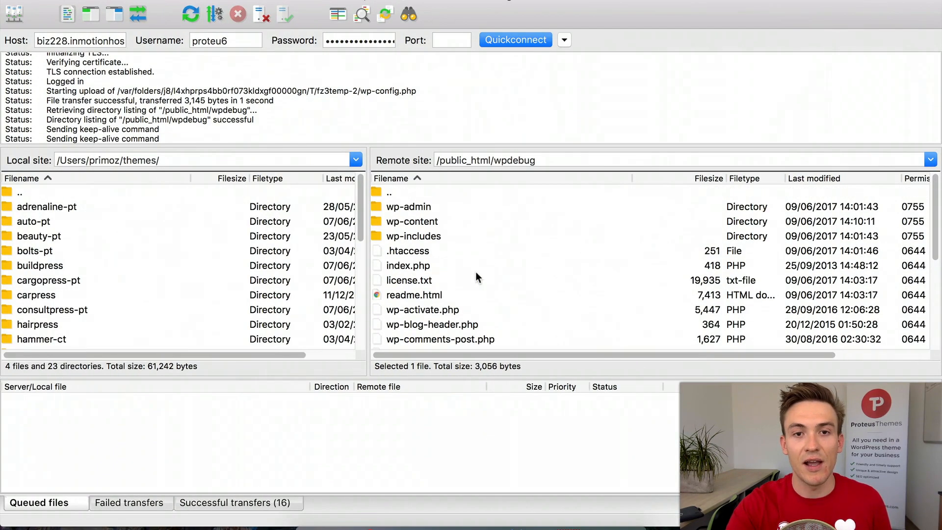
Add the missing comma on line 13 of wp-contact-form-7.php and upload the saved file
left_click(411, 220)
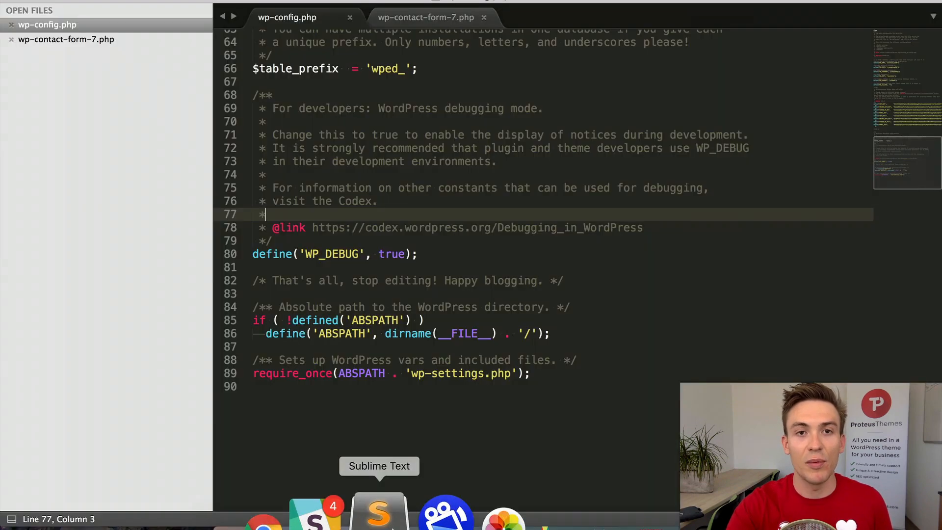
left_click(424, 17)
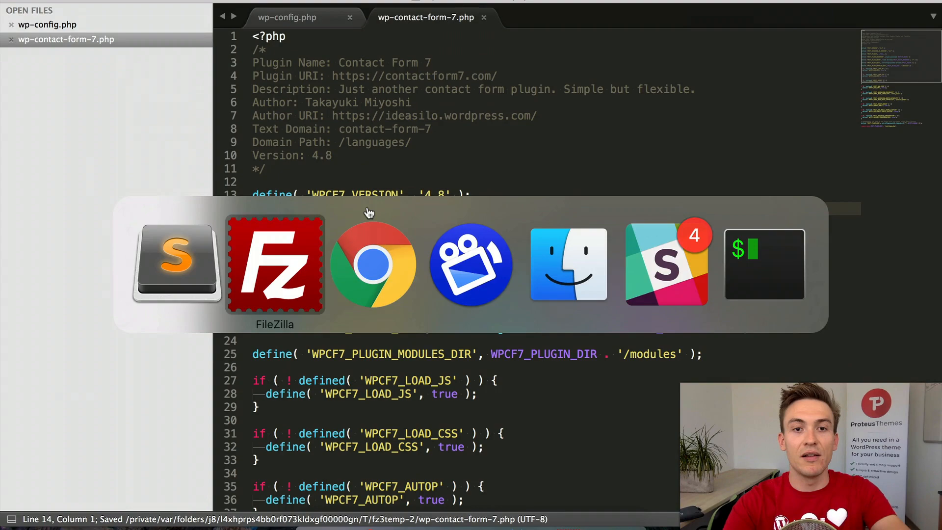
left_click(275, 264)
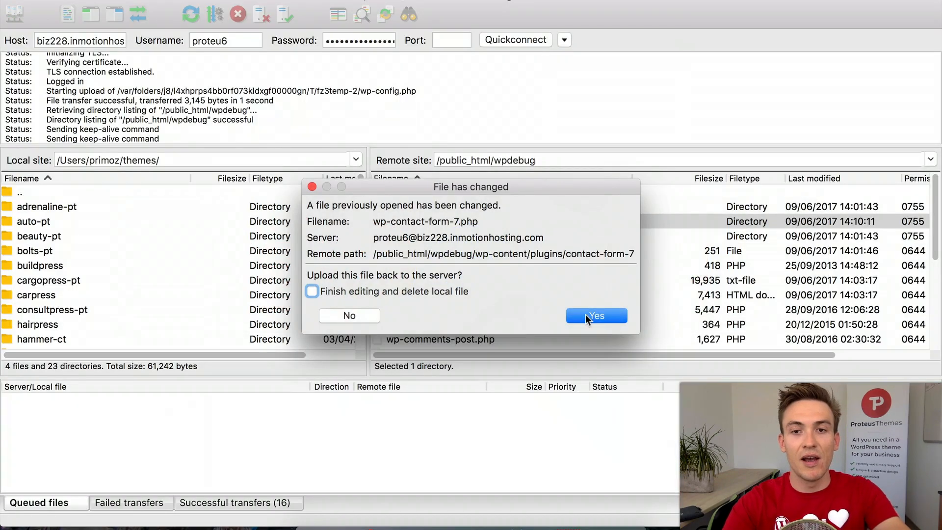
left_click(595, 315)
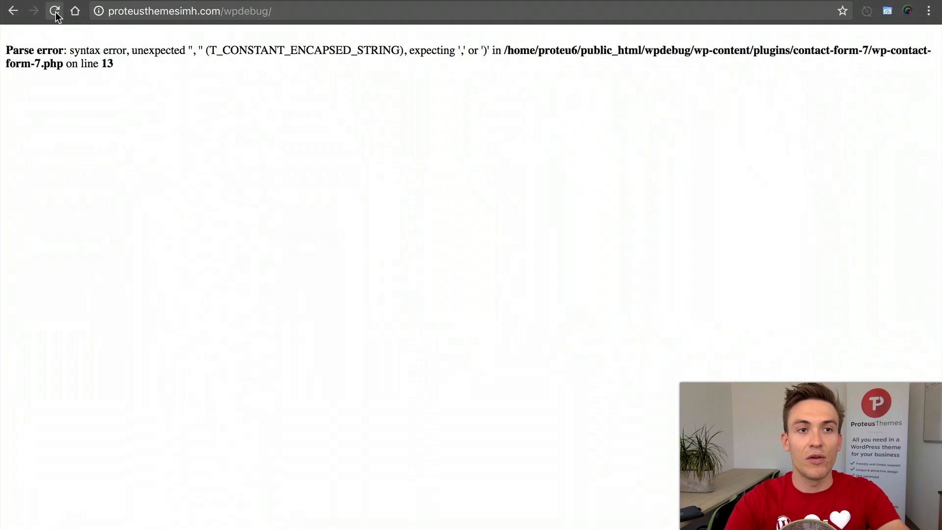
Reload the wpdebug site to check whether the plugin fix took effect
left_click(55, 11)
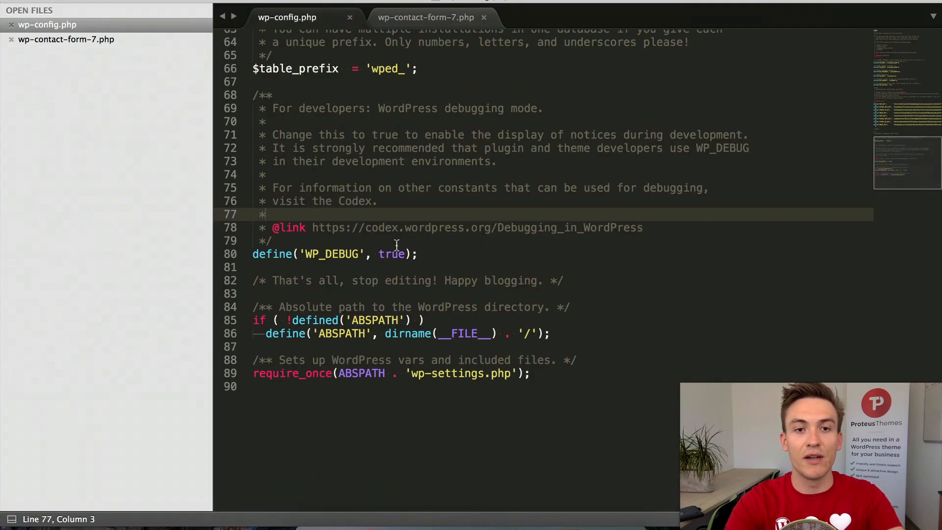
Change the WP_DEBUG define in wp-config.php from true back to false
double_click(391, 253)
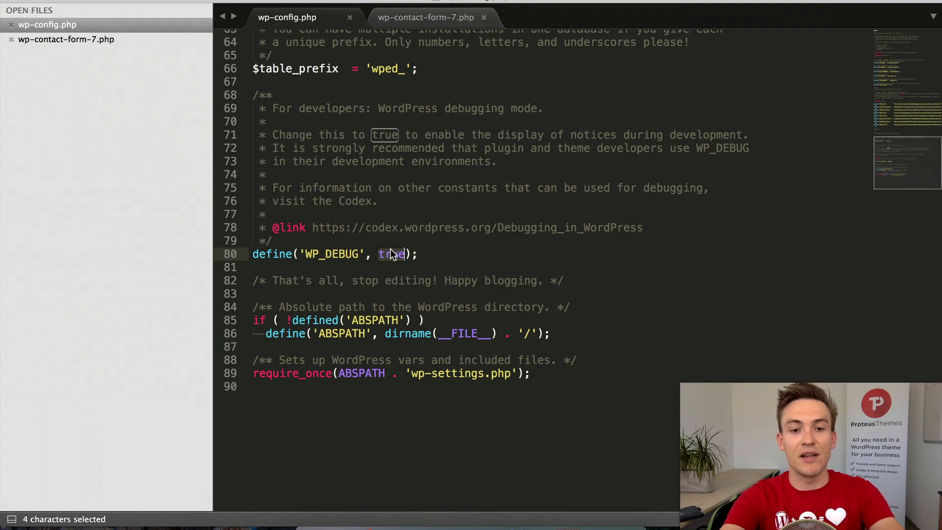
type("false")
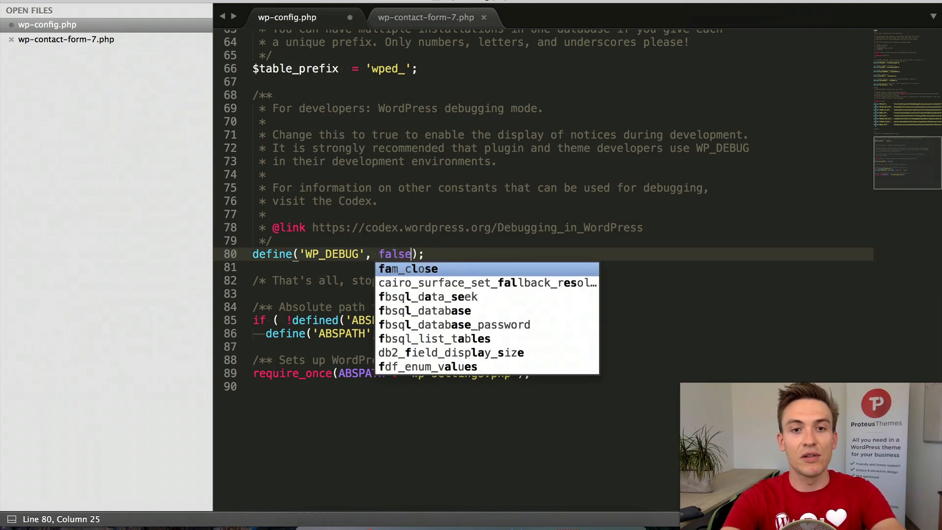